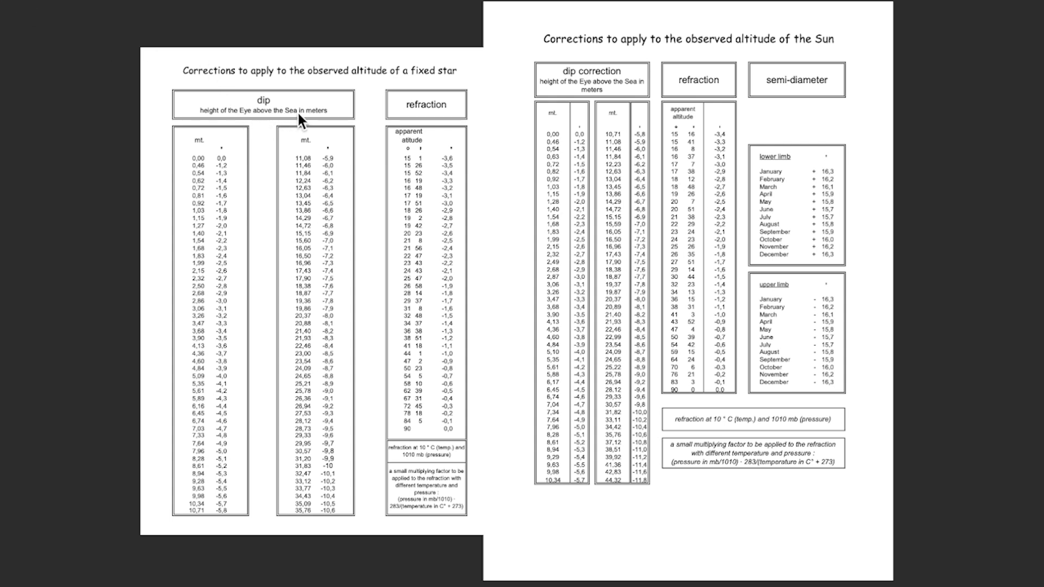
{"action": "mouse_move", "coordinate": [33, 246]}
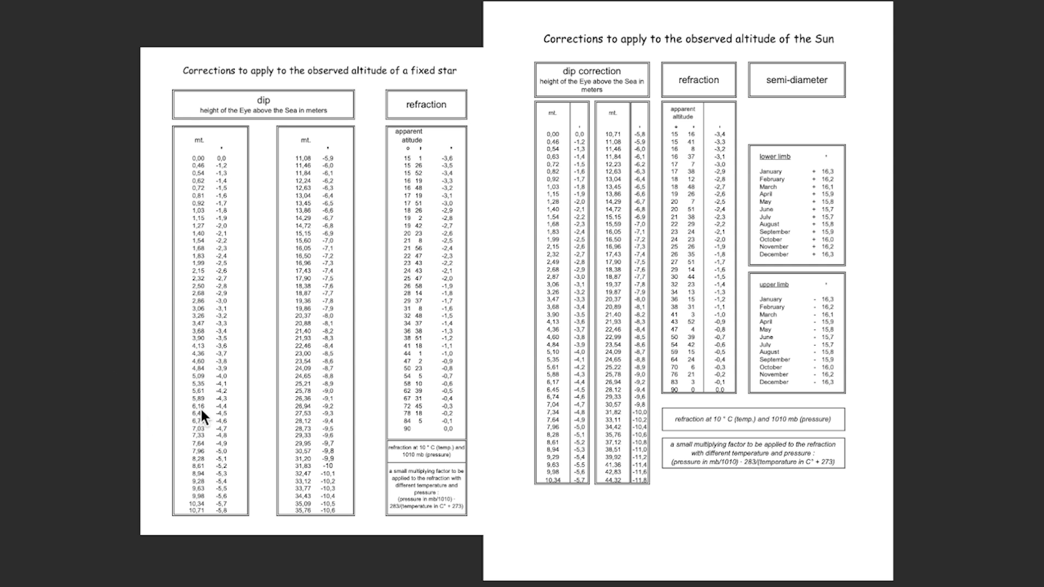
{"action": "mouse_move", "coordinate": [207, 421]}
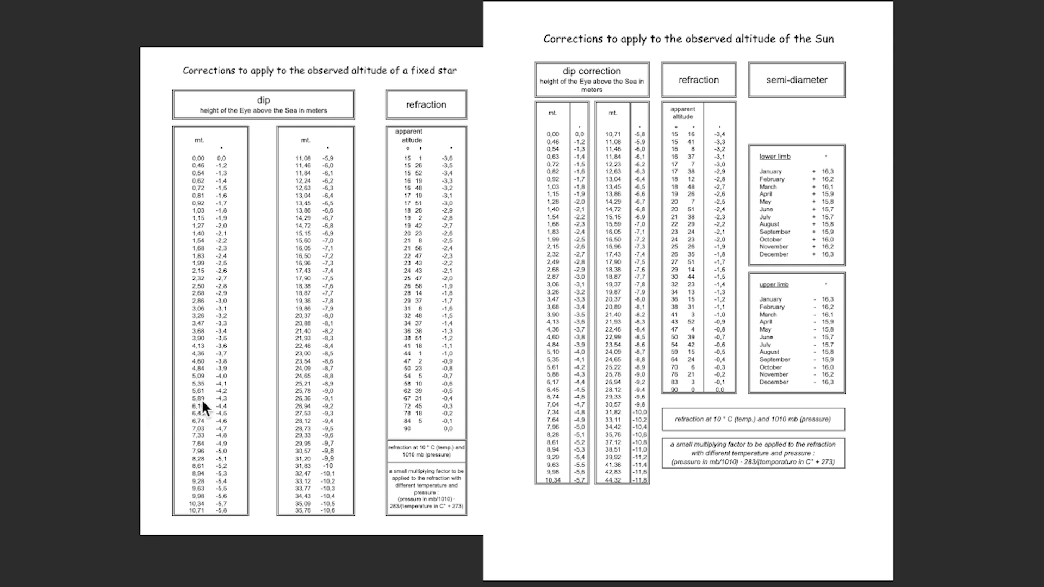
{"action": "mouse_move", "coordinate": [204, 419]}
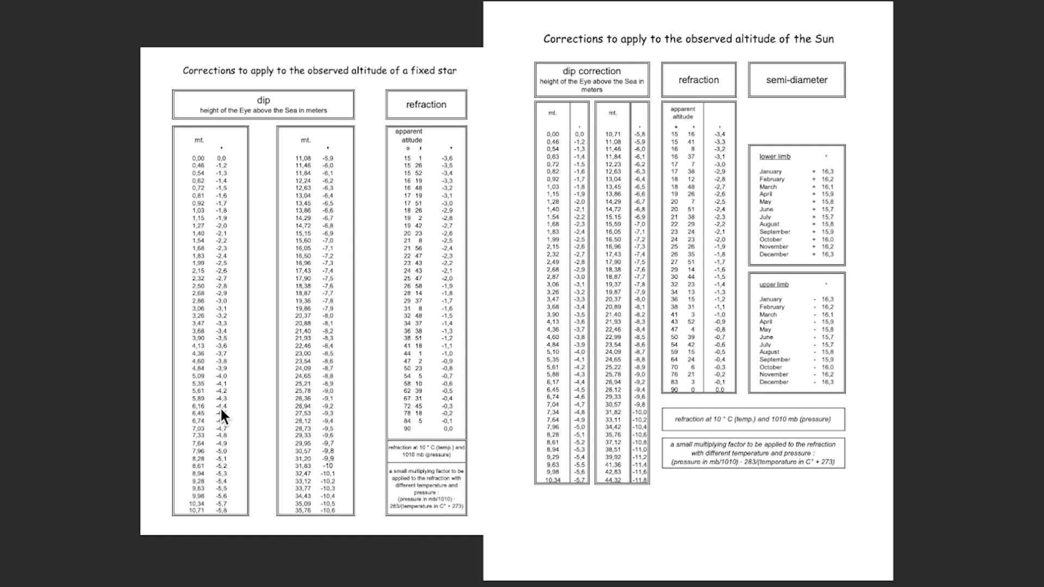
{"action": "mouse_move", "coordinate": [226, 410]}
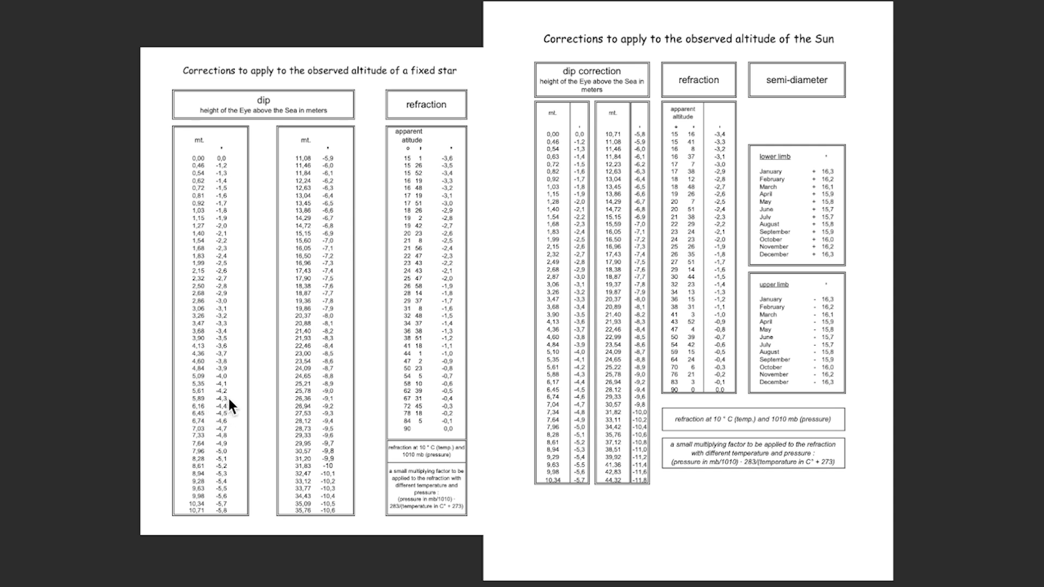